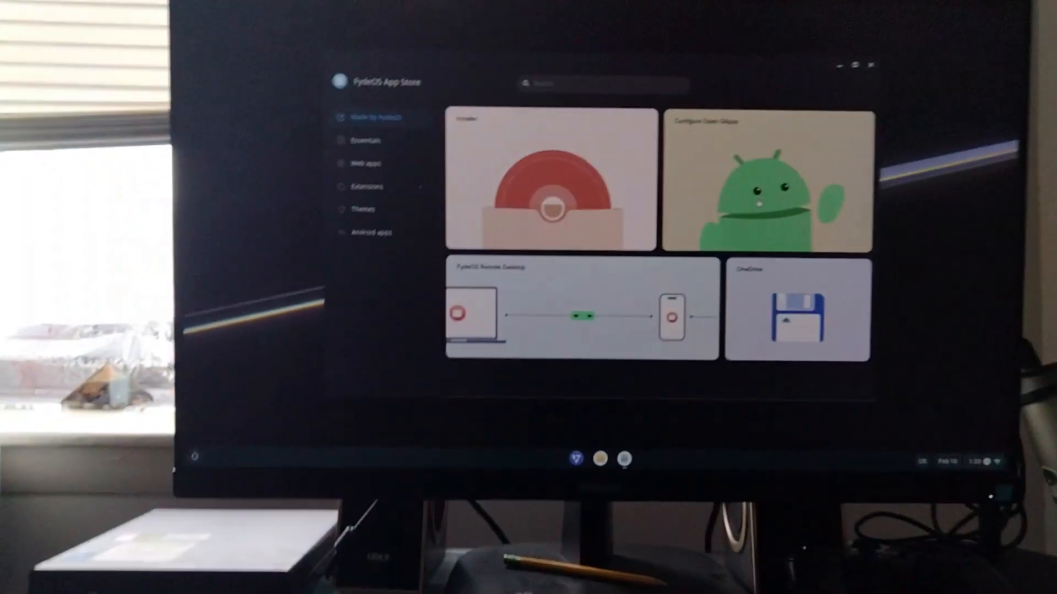
# Step: Launch Configure Open GApps, agree to the EULA and confirm OK to begin installing the Play Store
pyautogui.click(766, 179)
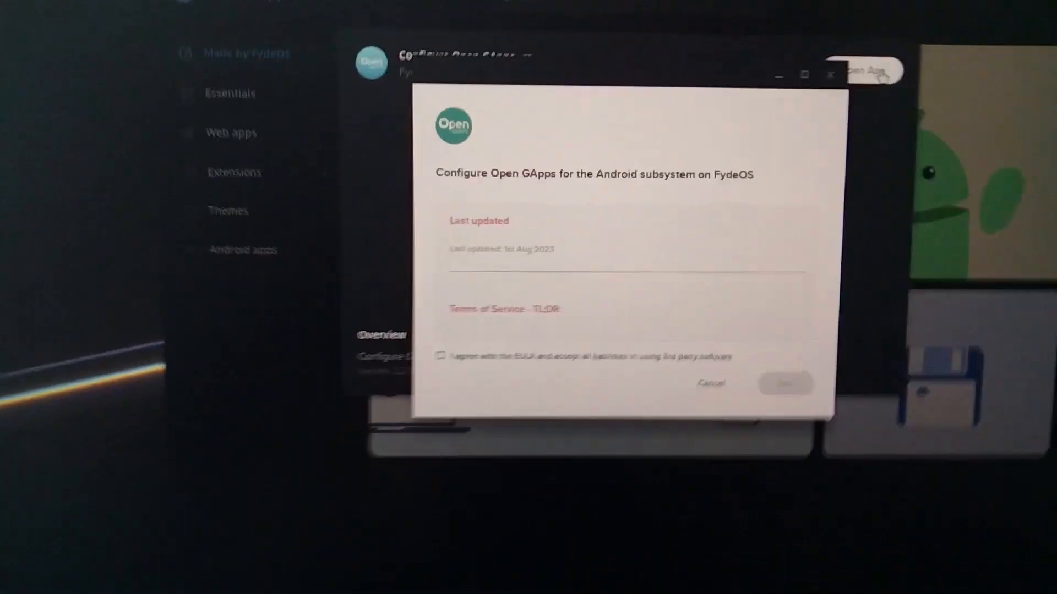
pyautogui.click(784, 383)
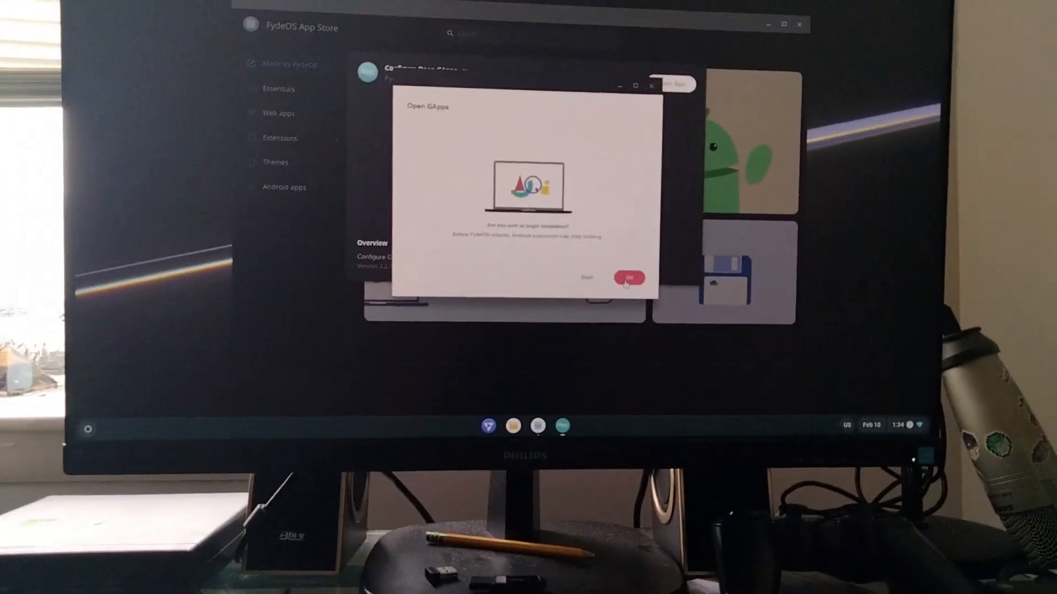
pyautogui.click(629, 277)
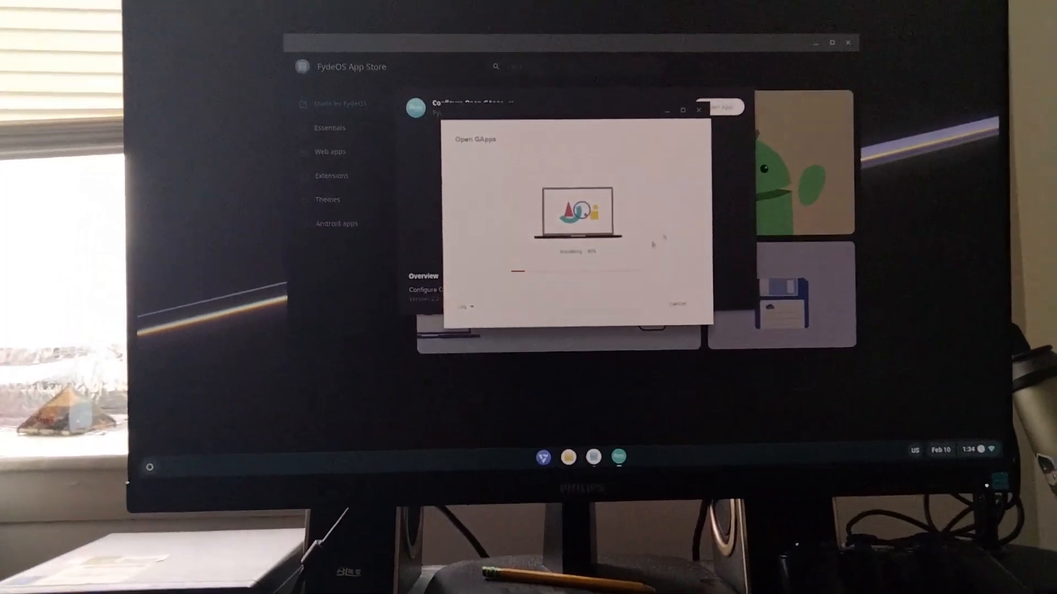